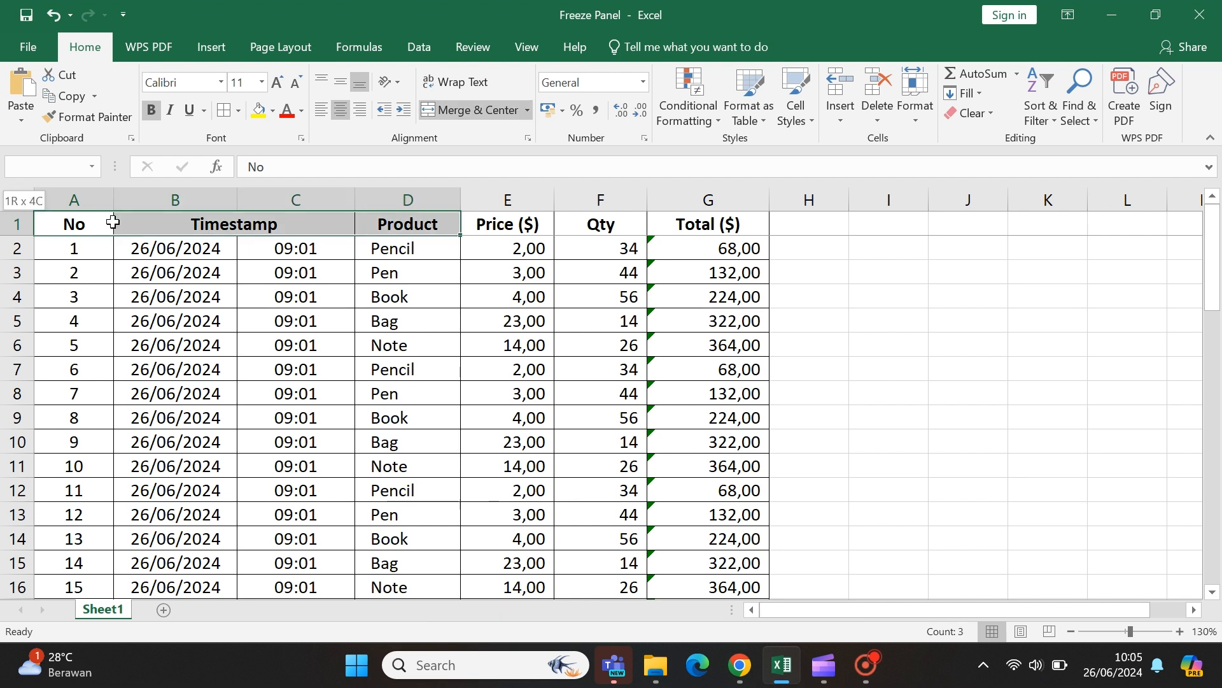
Step: Scroll down and bring up the context menu on the selected sales table A1:G51
scroll(down, 3)
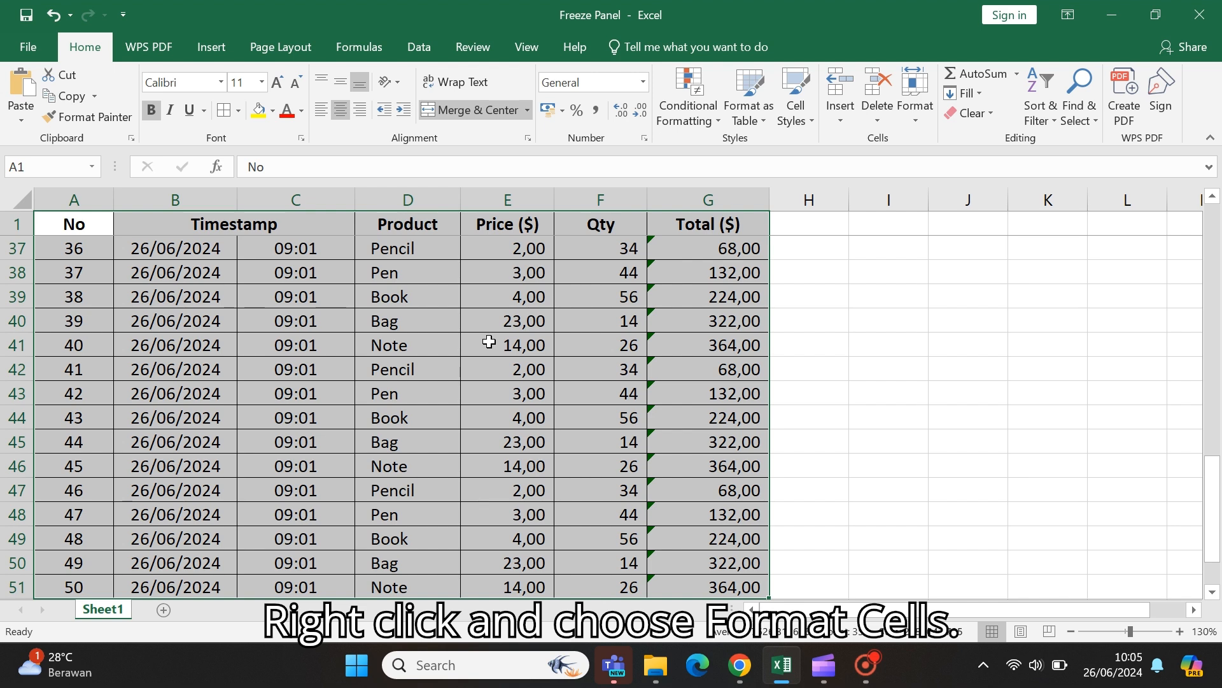
right_click(489, 344)
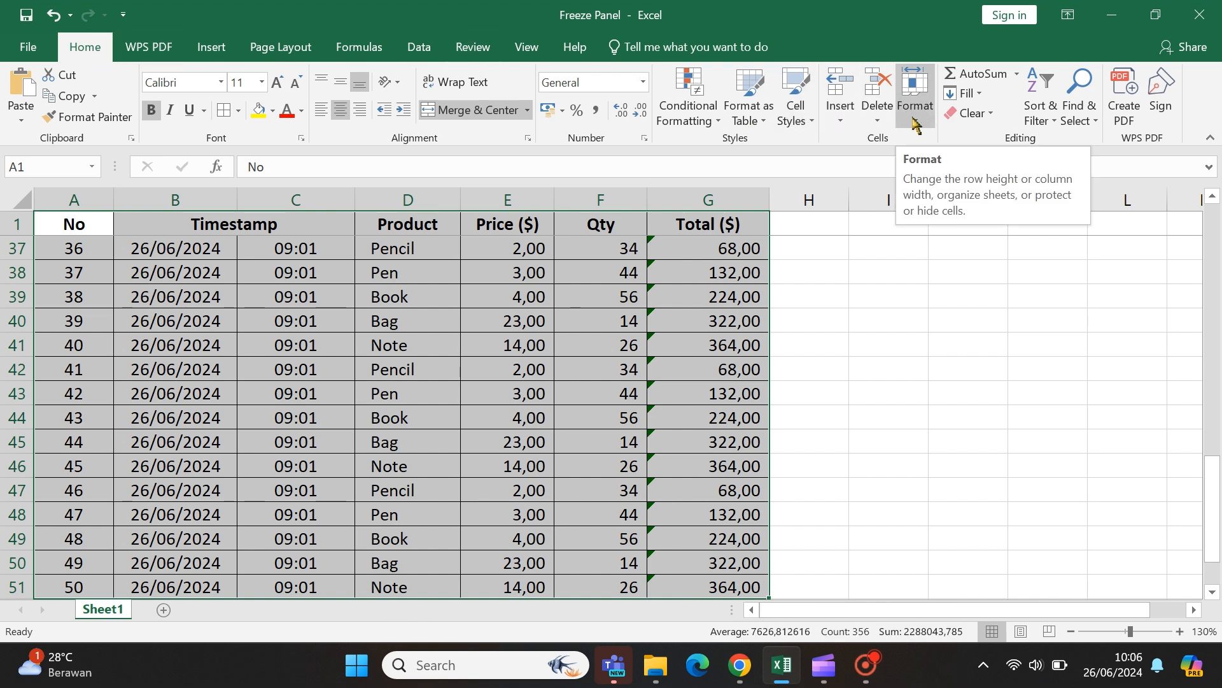
Step: Tick Locked on the Format Cells Protection tab for table A1:G51
click(914, 96)
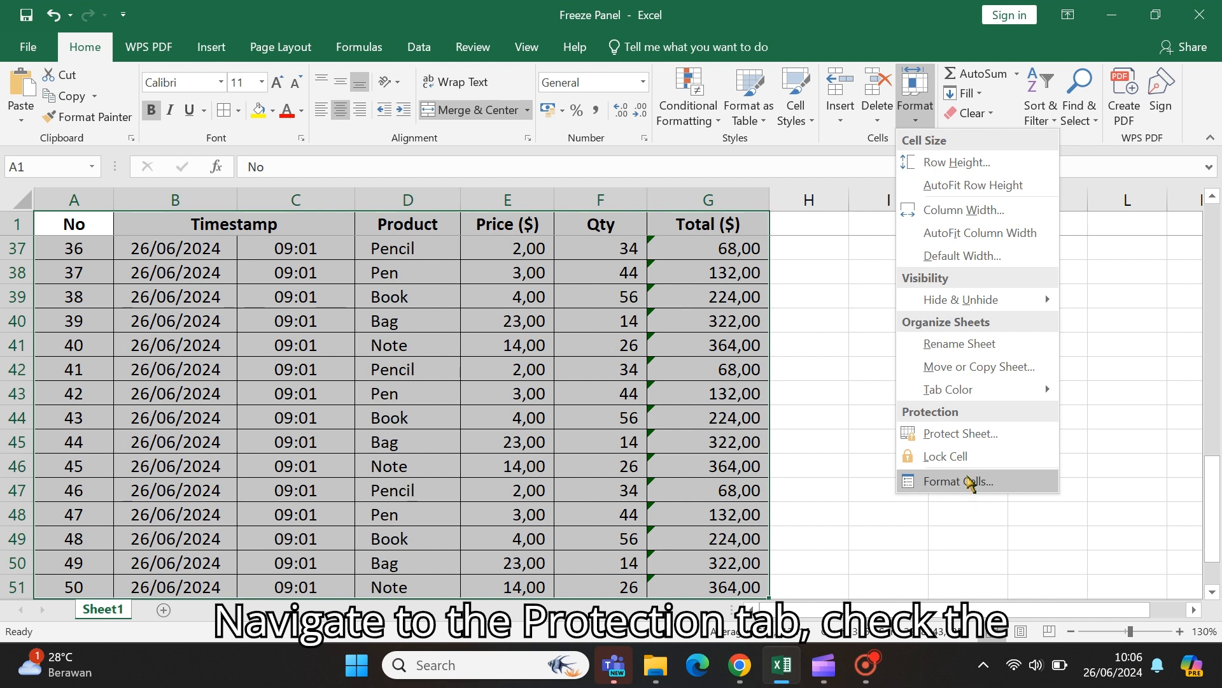
click(956, 482)
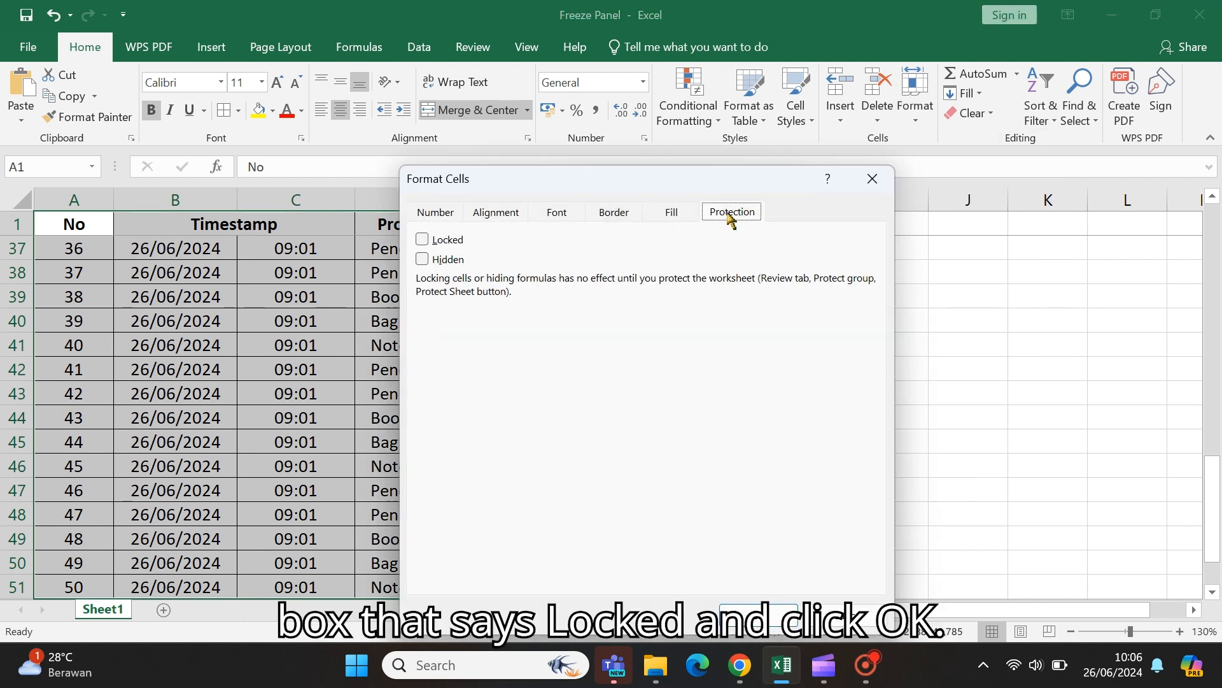
click(422, 239)
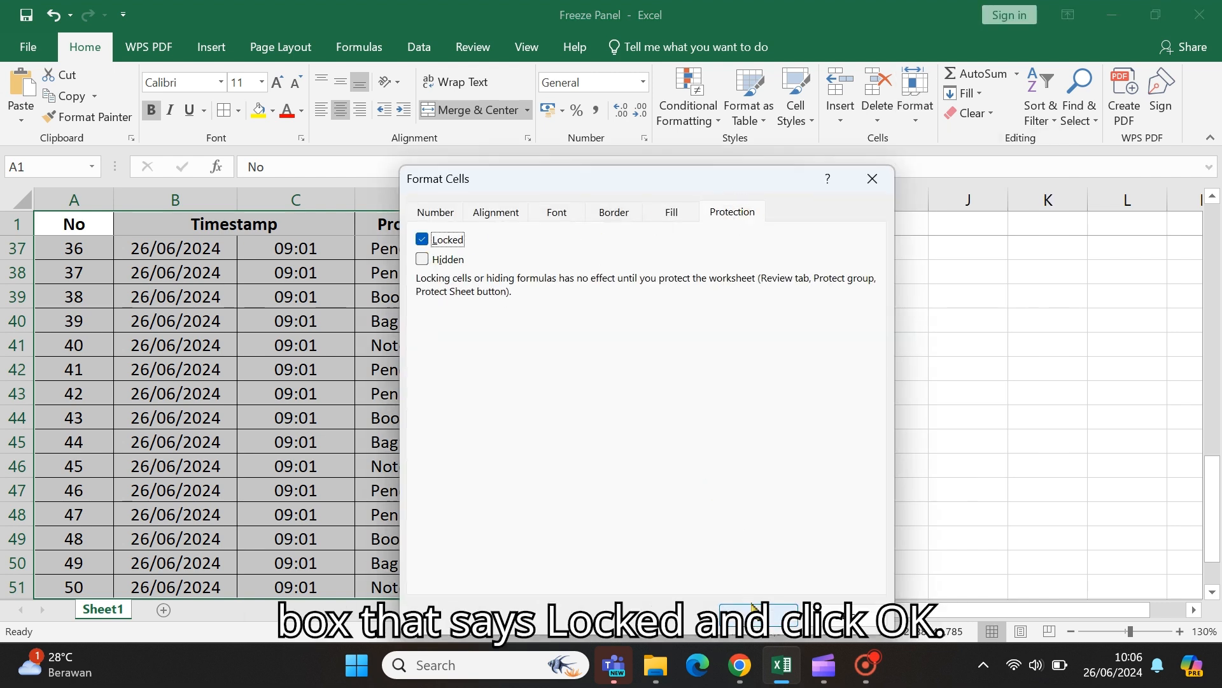
click(751, 607)
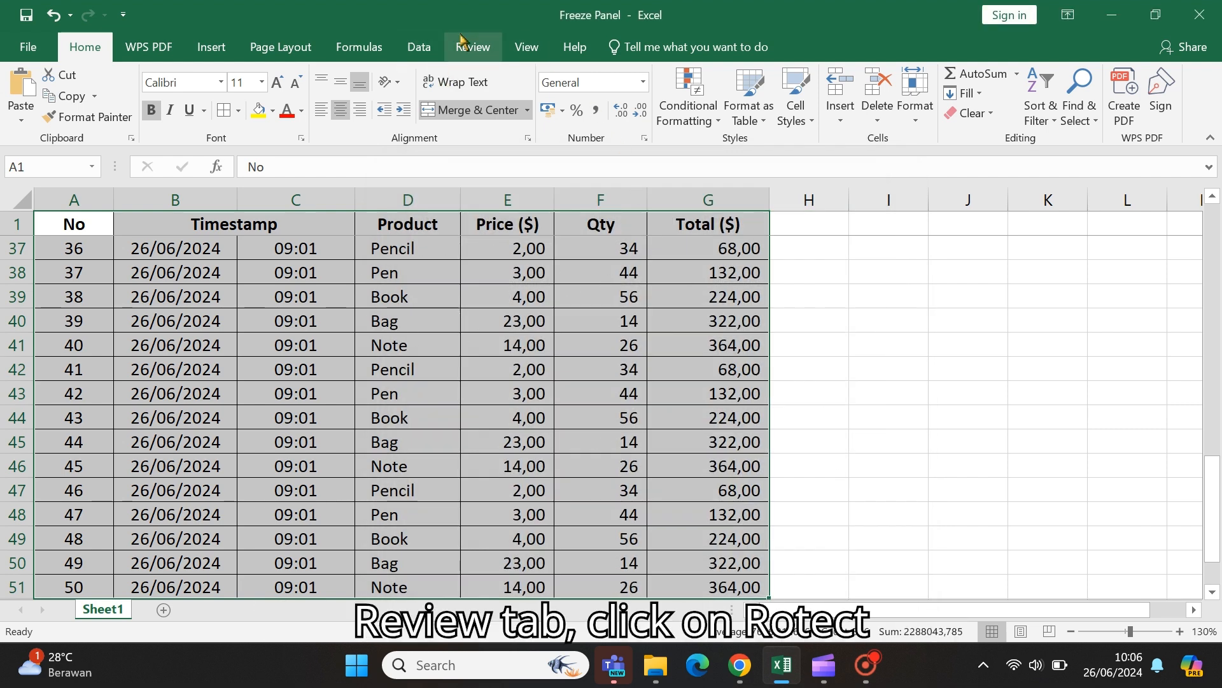
Step: Protect the worksheet with default permissions and no password, then return to Home
click(472, 46)
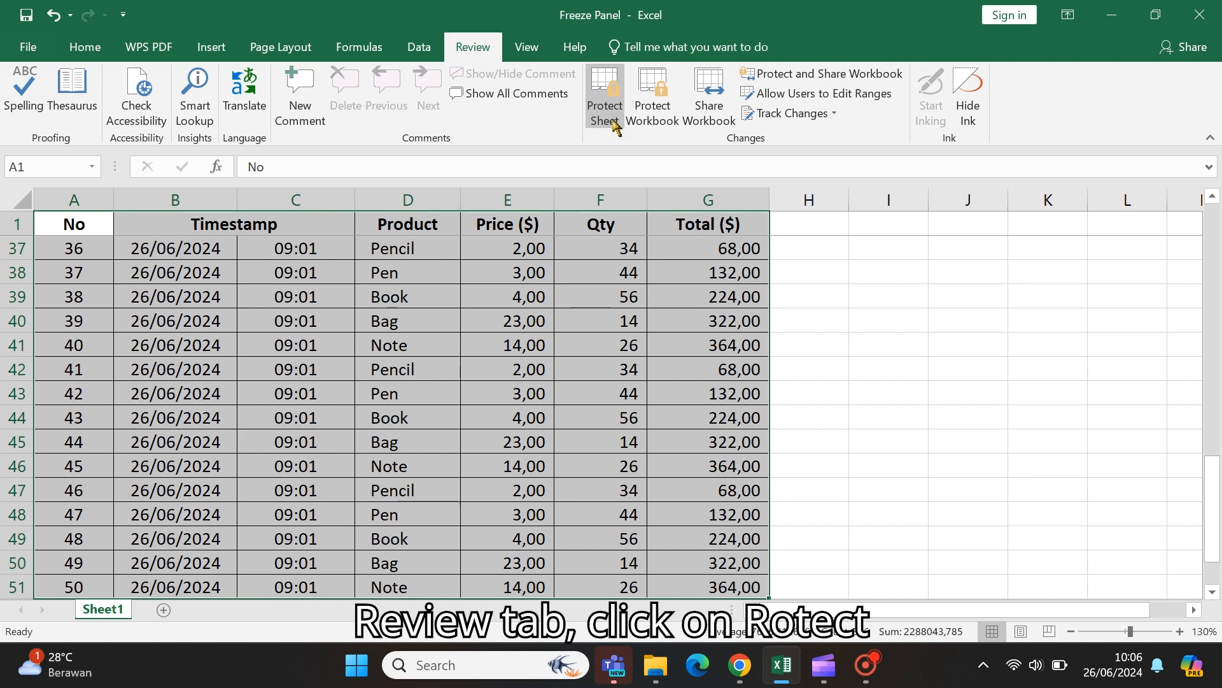
click(604, 98)
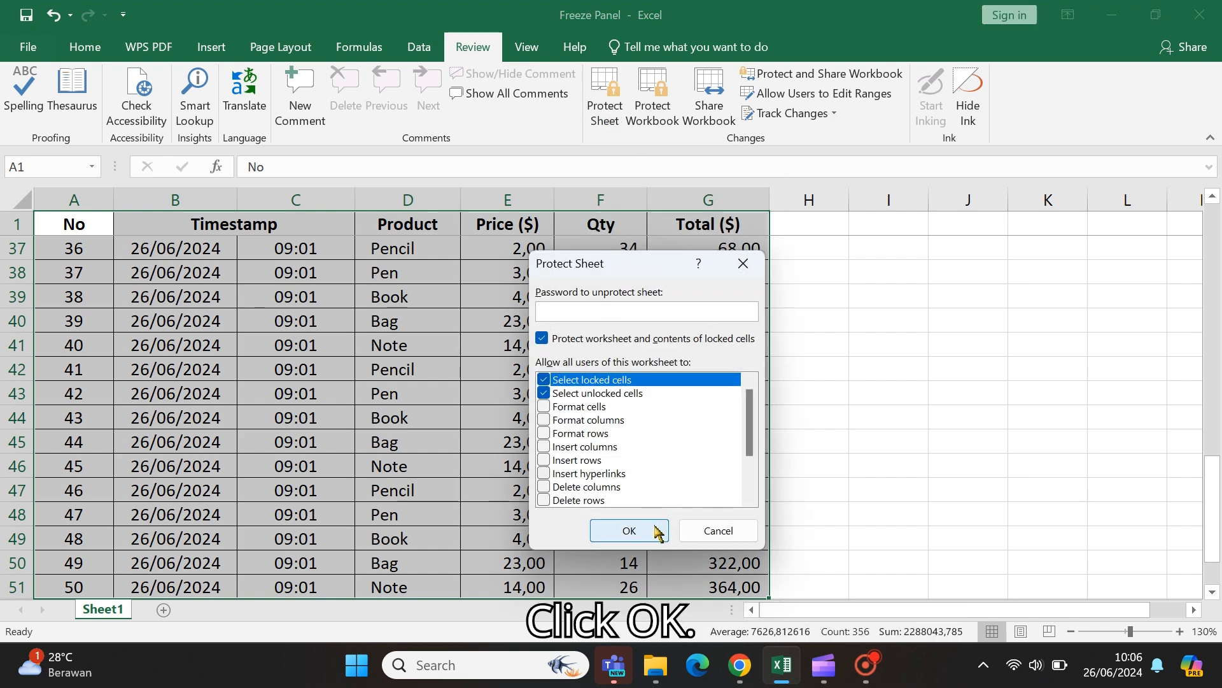
click(628, 530)
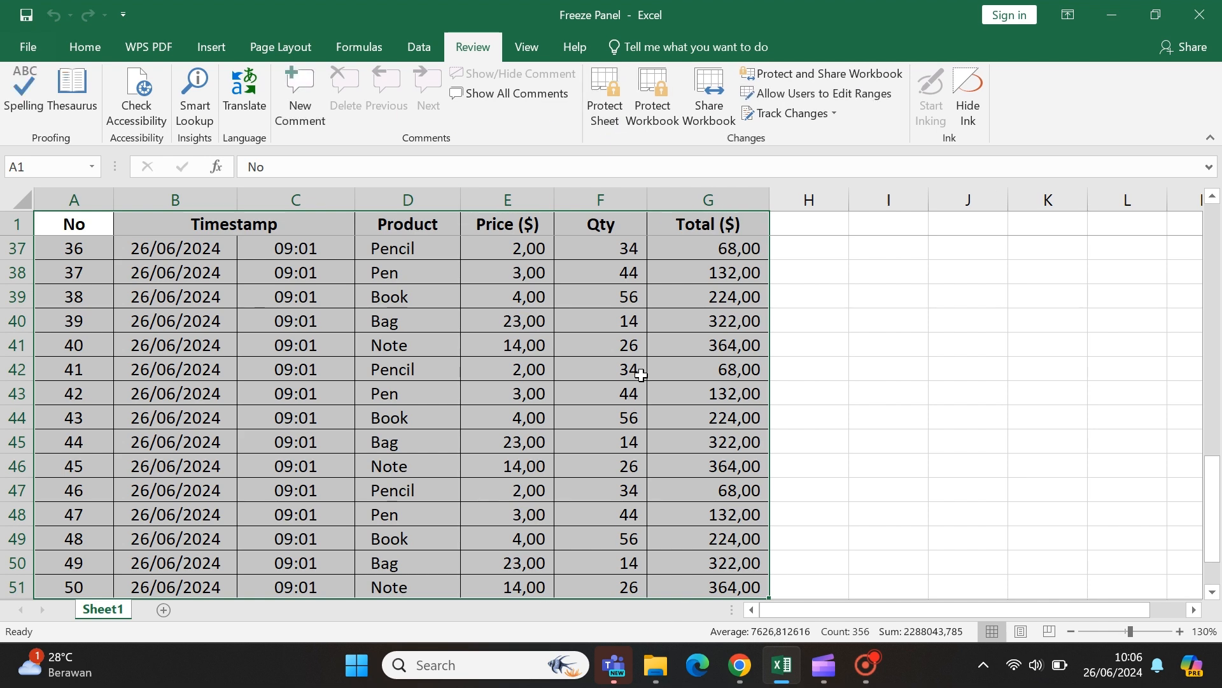
click(84, 46)
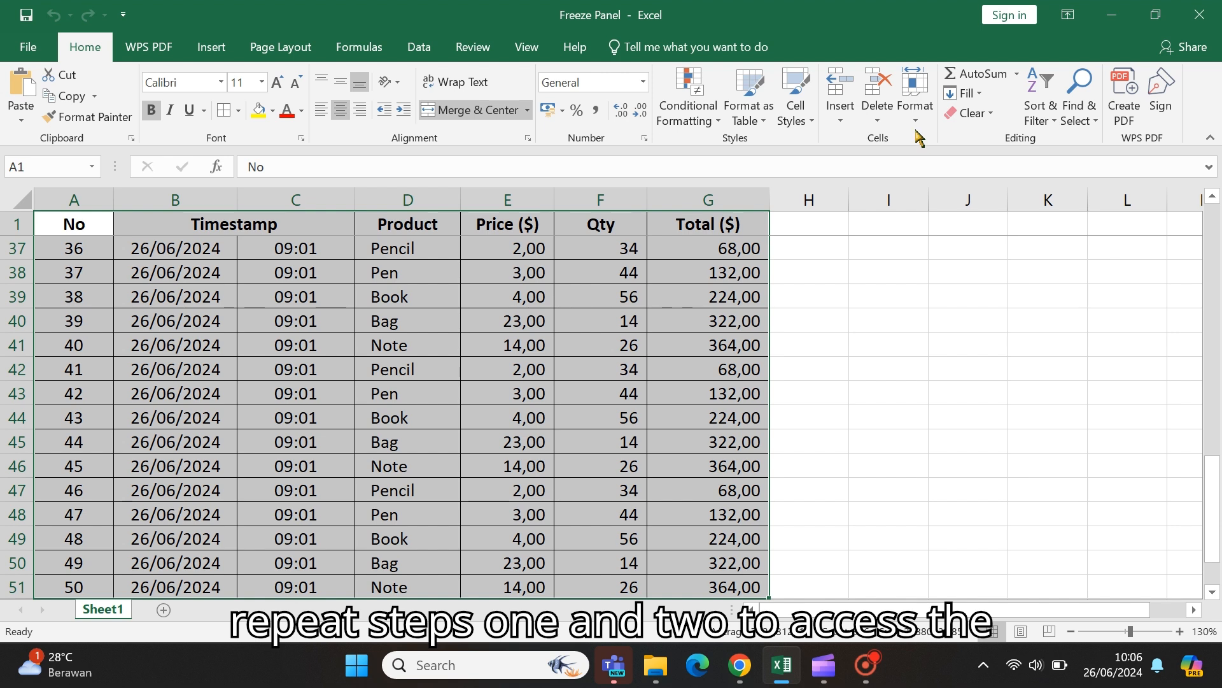
Step: Clear Locked in Format Cells for the sales table, then deselect it
click(913, 98)
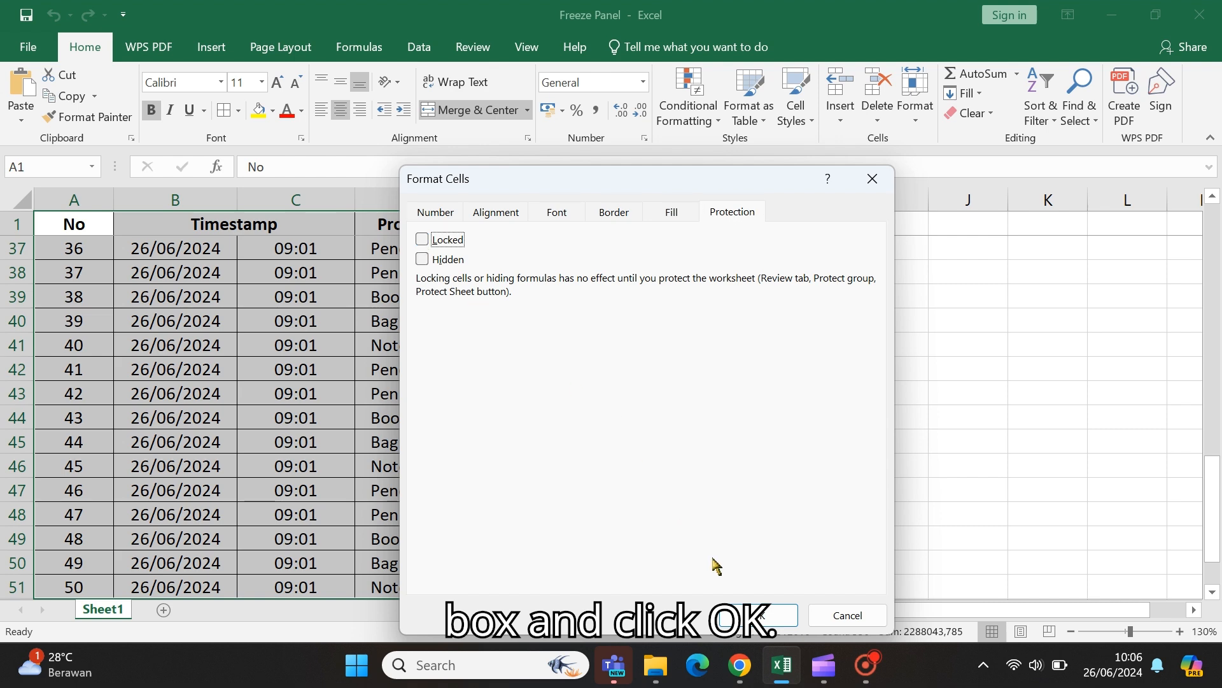
click(764, 615)
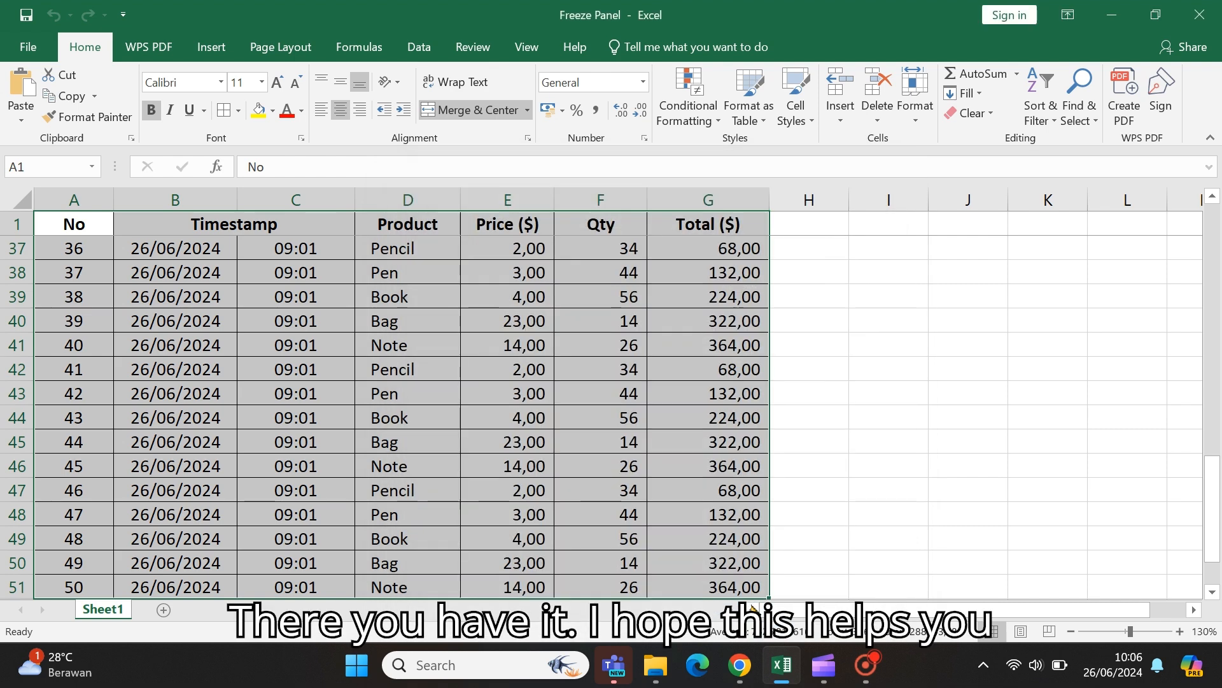
click(886, 296)
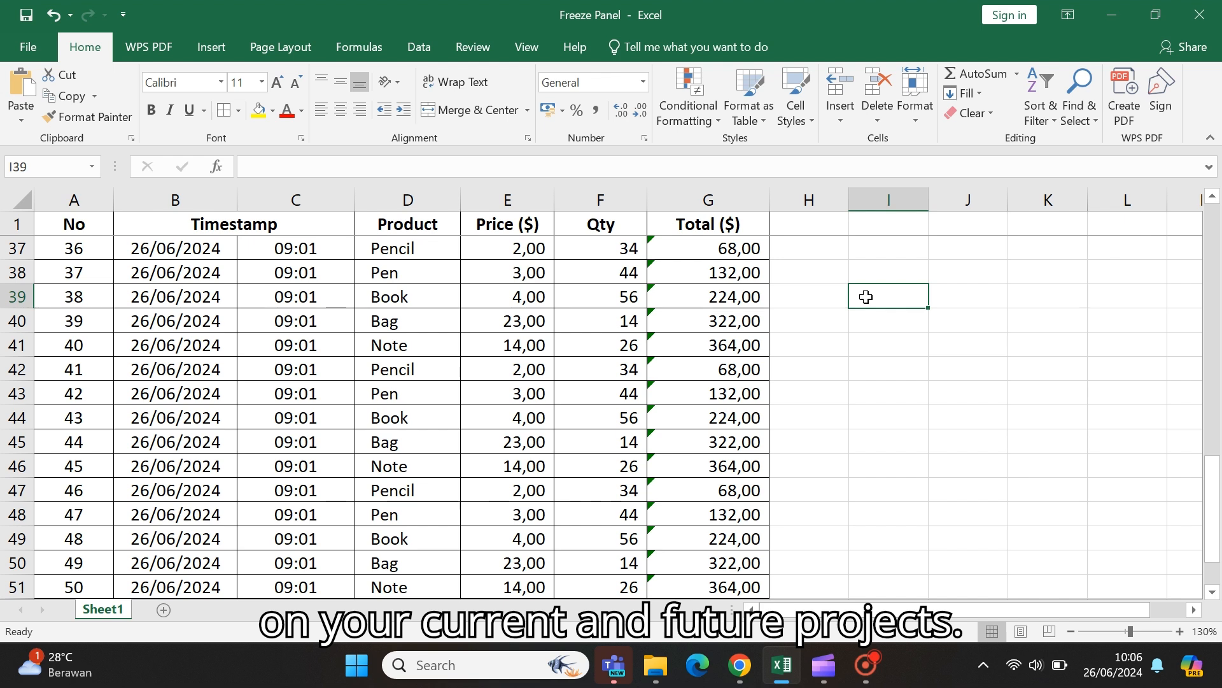